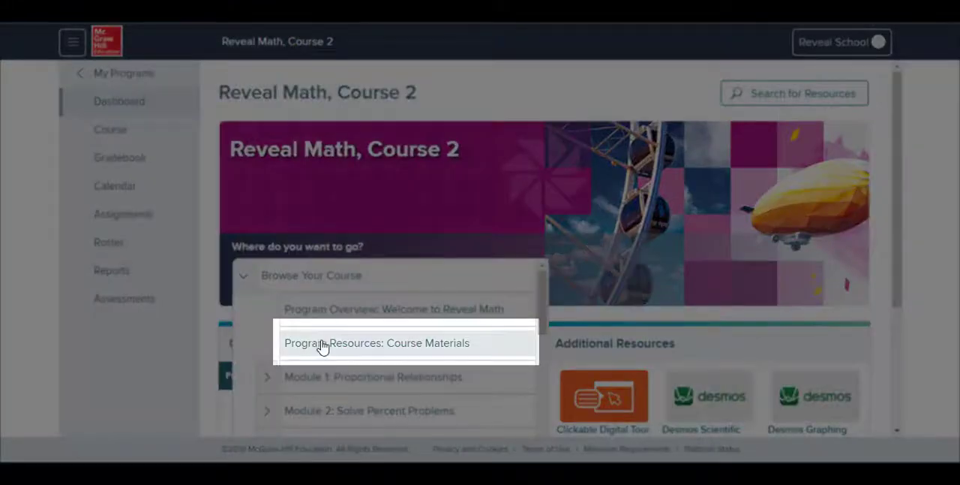
# Step: Show Course Materials' Course Assessments list with diagnostic, benchmark and end-of-course tests
pyautogui.click(324, 342)
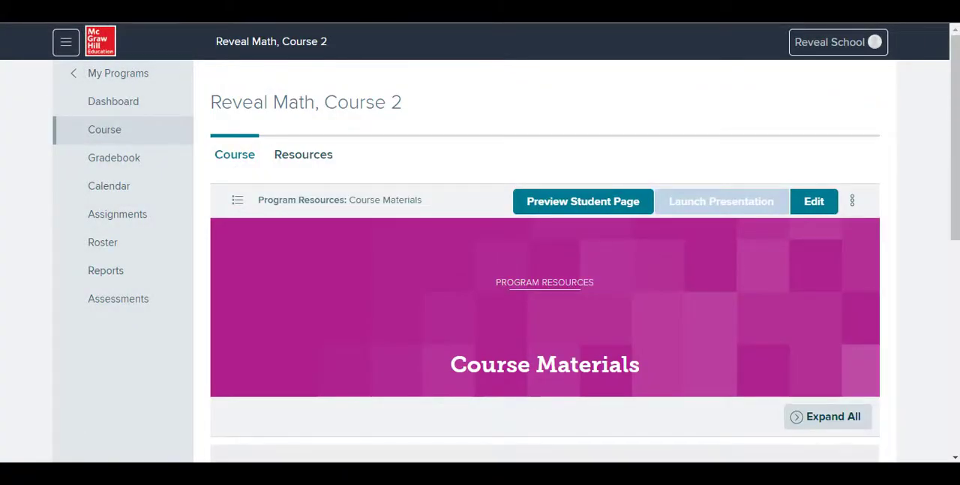
pyautogui.scroll(-3)
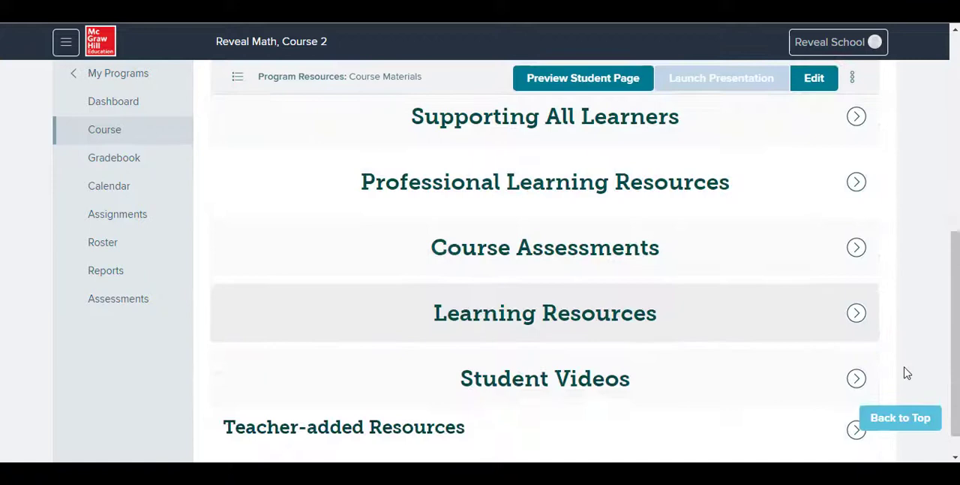
pyautogui.click(545, 246)
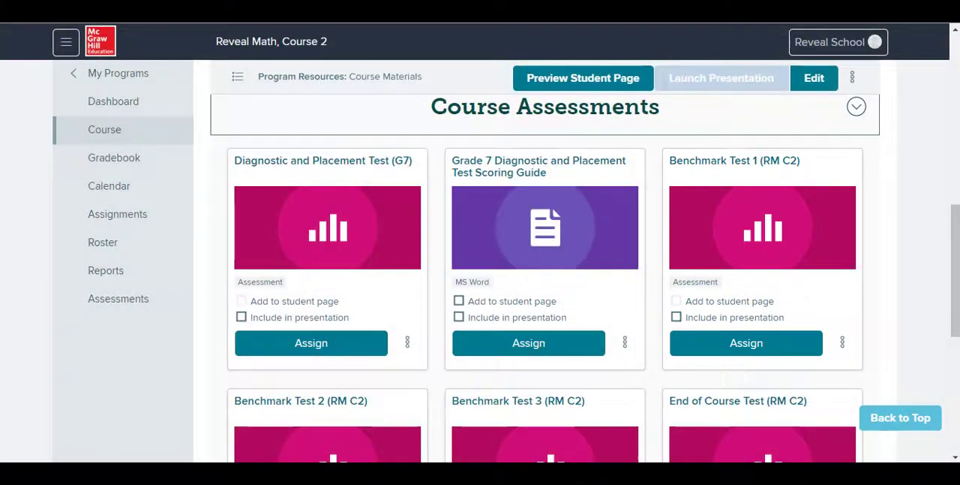
pyautogui.scroll(-3)
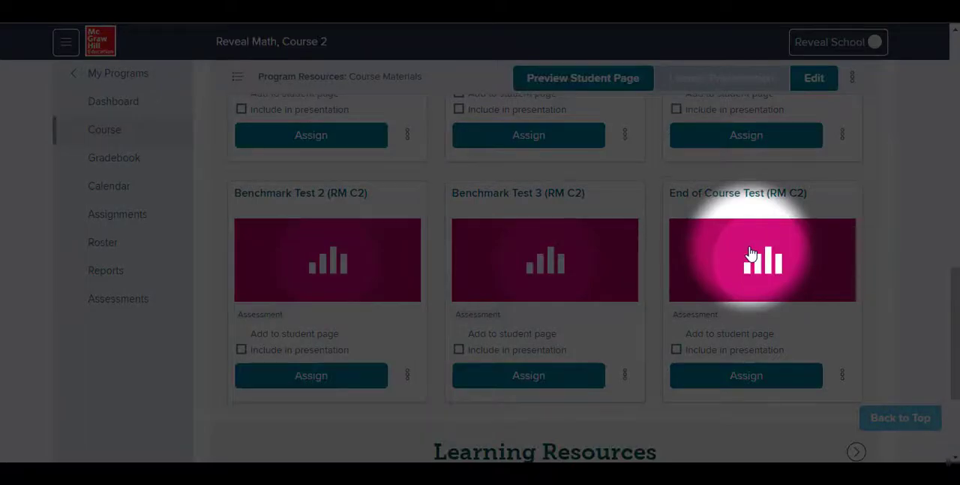
# Step: Preview the End of Course Test (25 questions, 28 points) and close the preview
pyautogui.click(762, 258)
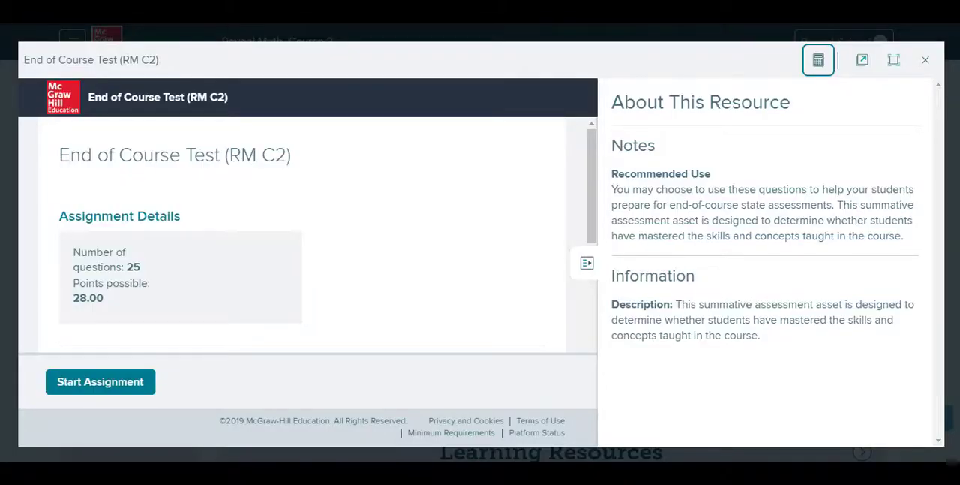
pyautogui.click(924, 60)
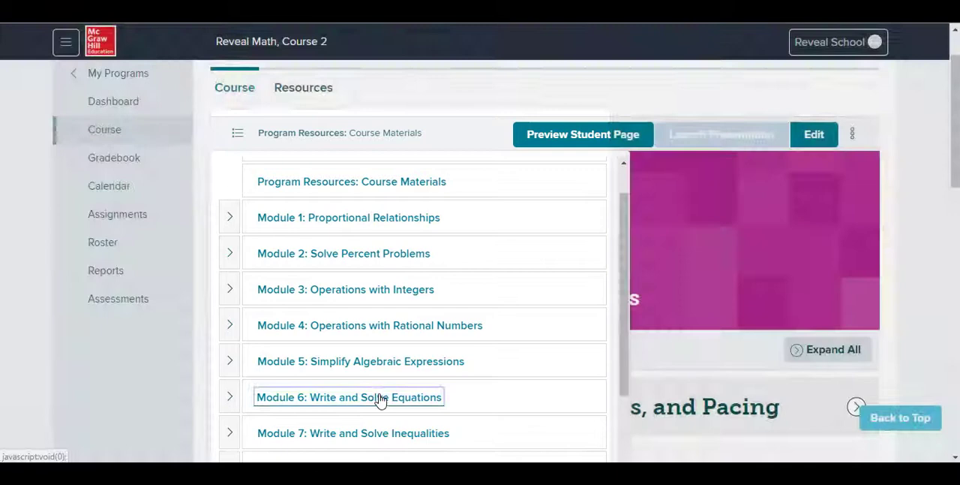
# Step: Show Module 6's Launch resources: family letter, Ignite, Module Pretest and videos
pyautogui.click(348, 397)
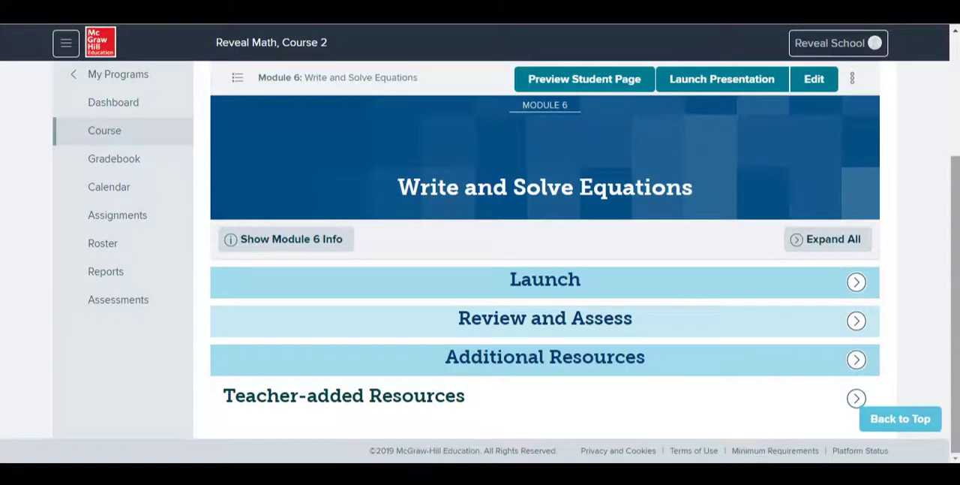
pyautogui.click(856, 283)
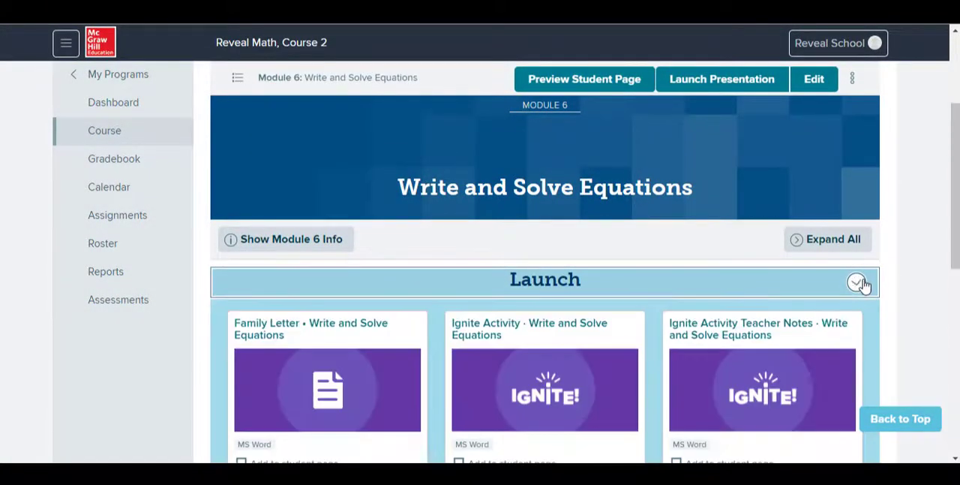
pyautogui.scroll(-3)
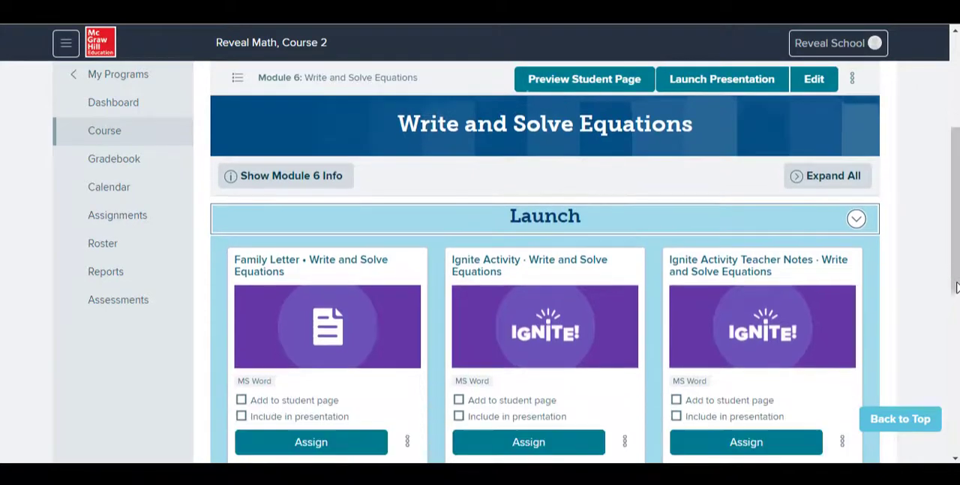
pyautogui.scroll(-3)
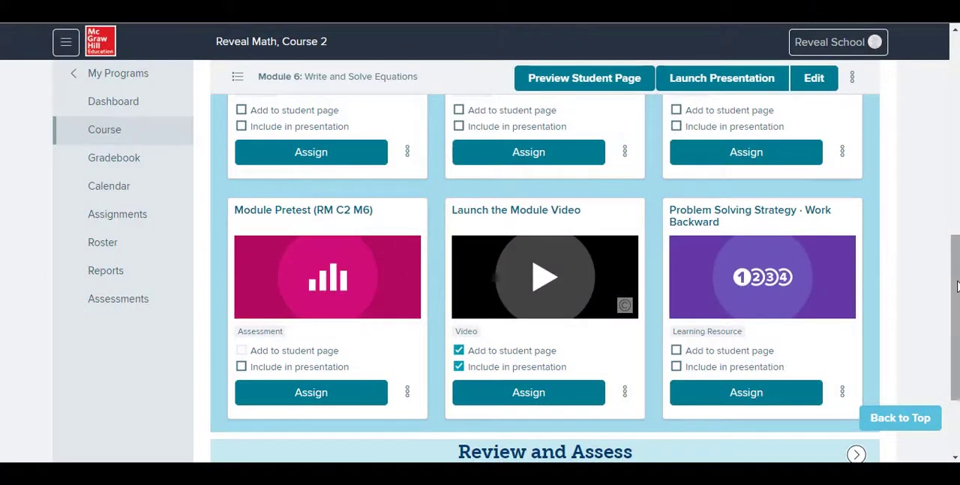
pyautogui.scroll(-3)
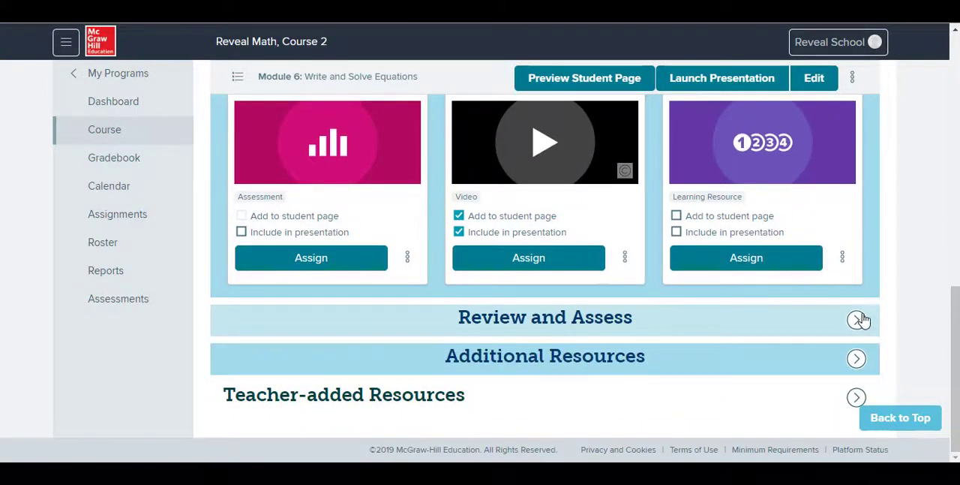
# Step: Expand Review and Assess and look through Module 6 test forms A, B and C
pyautogui.click(855, 318)
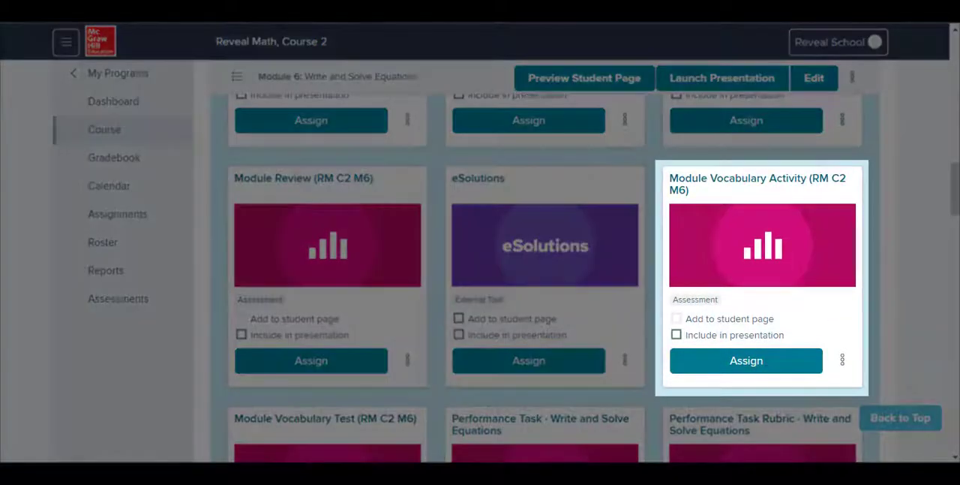
pyautogui.scroll(-3)
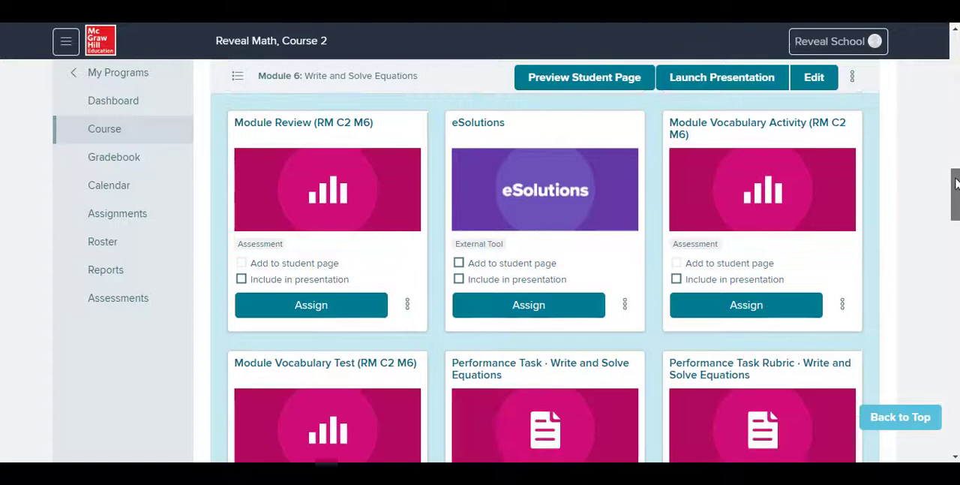
pyautogui.scroll(-3)
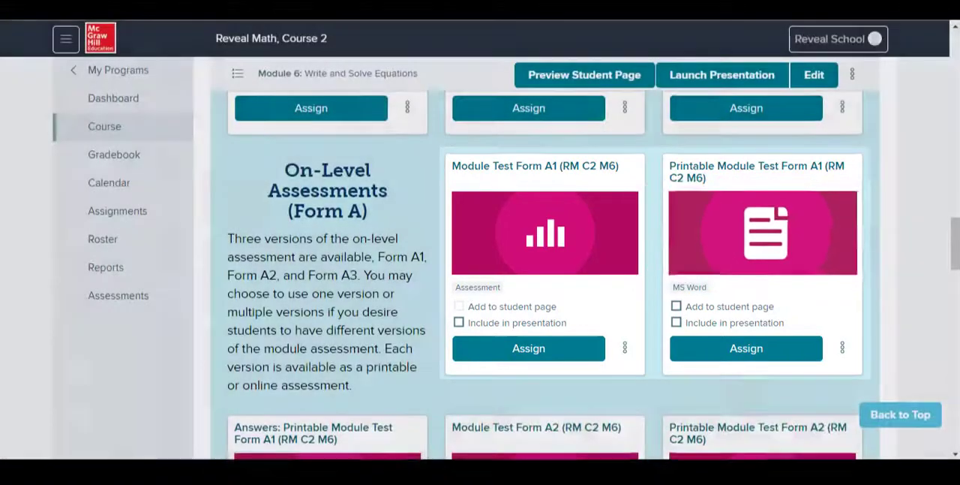
pyautogui.scroll(-3)
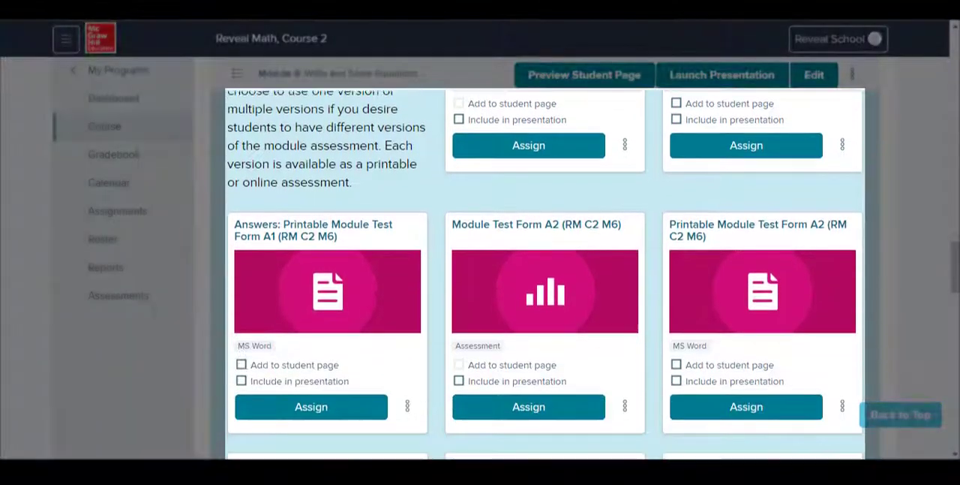
pyautogui.scroll(-3)
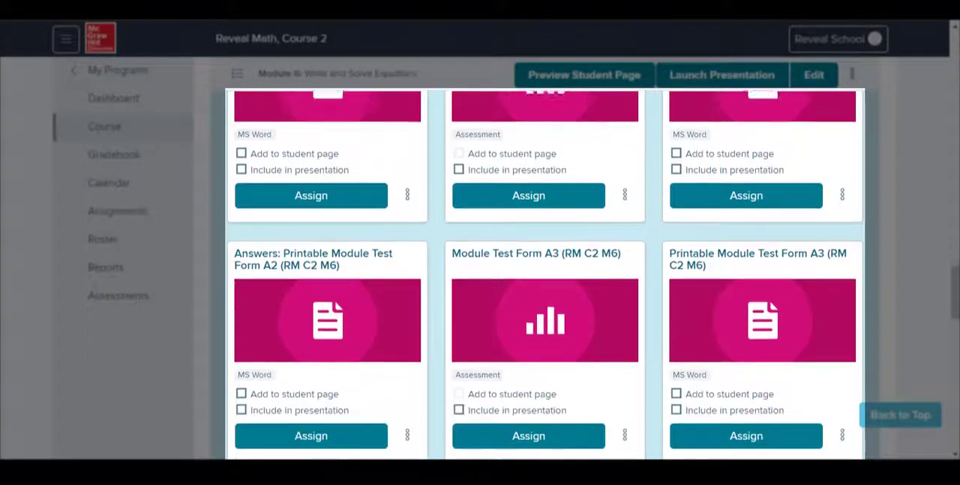
pyautogui.scroll(-3)
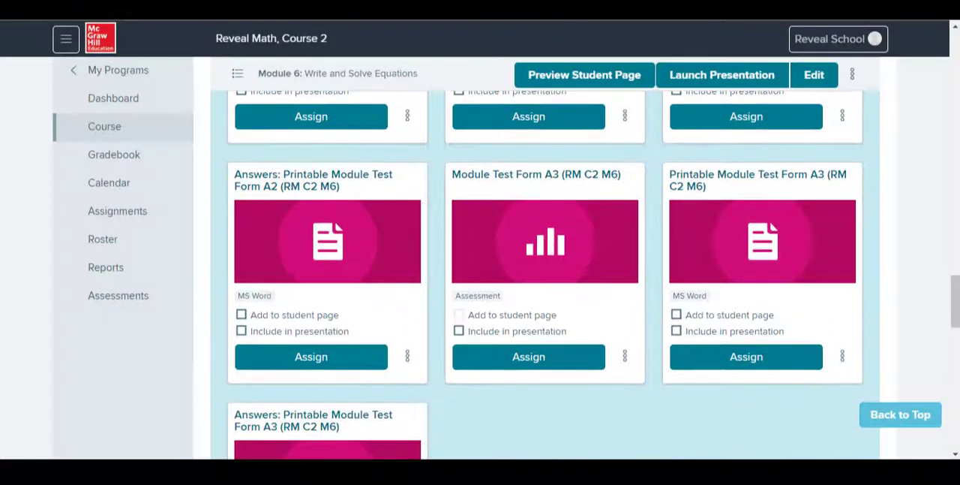
pyautogui.scroll(-3)
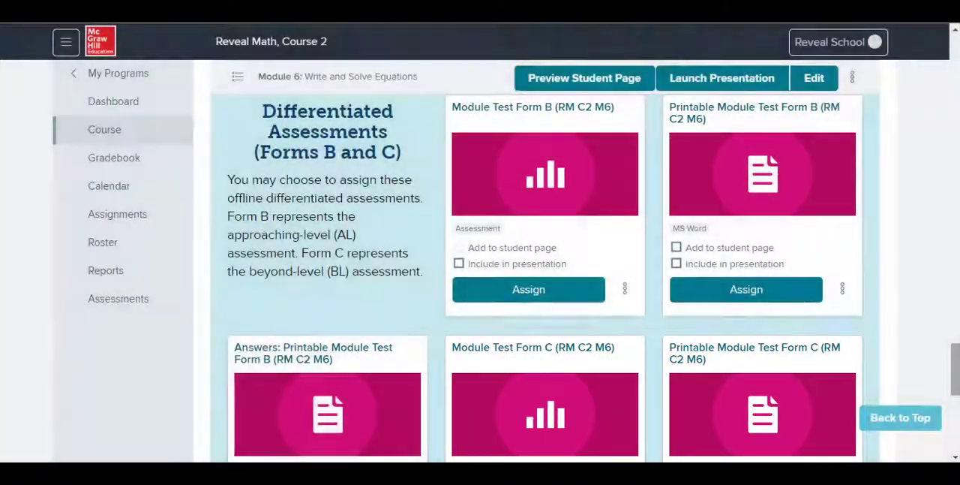
pyautogui.moveTo(242, 147)
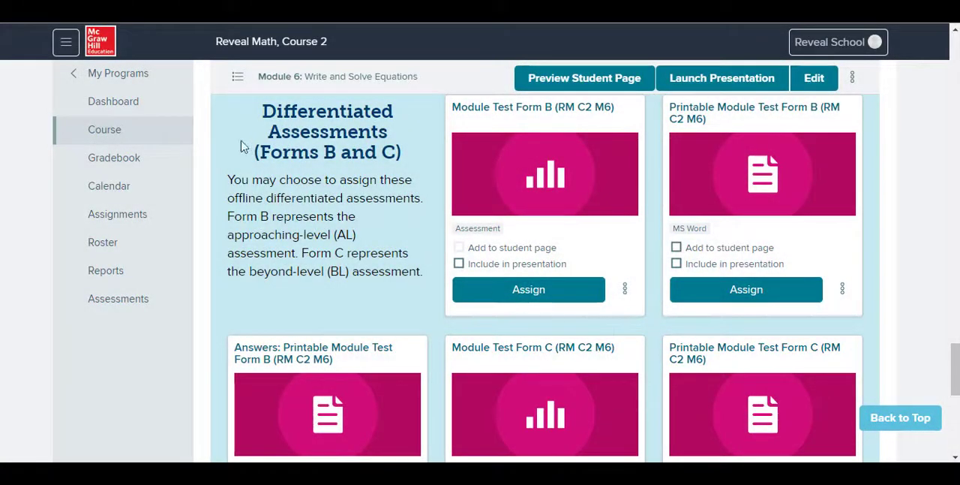
# Step: Go to Lesson 5: Write and Solve Two-Step Equations
pyautogui.click(237, 77)
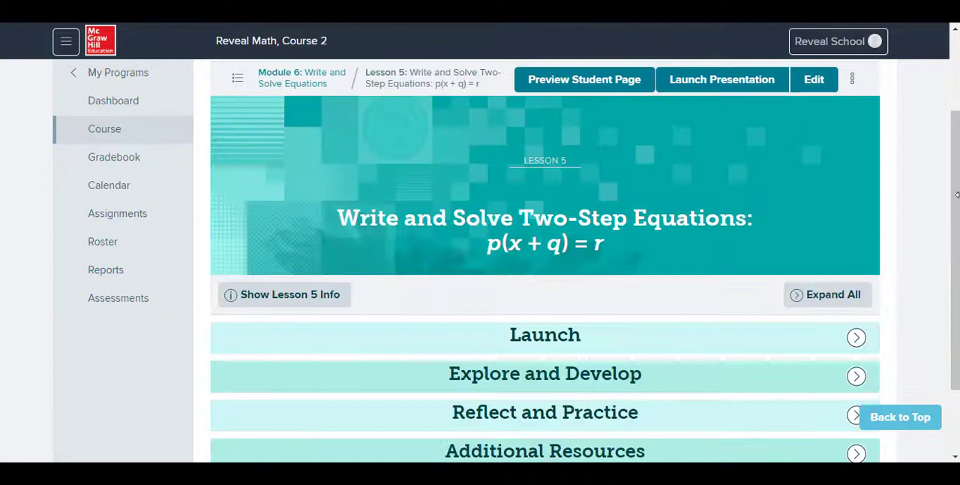
# Step: Expand Lesson 5's Explore and Develop and Reflect and Practice sections to reach Put It All Together 2
pyautogui.scroll(-3)
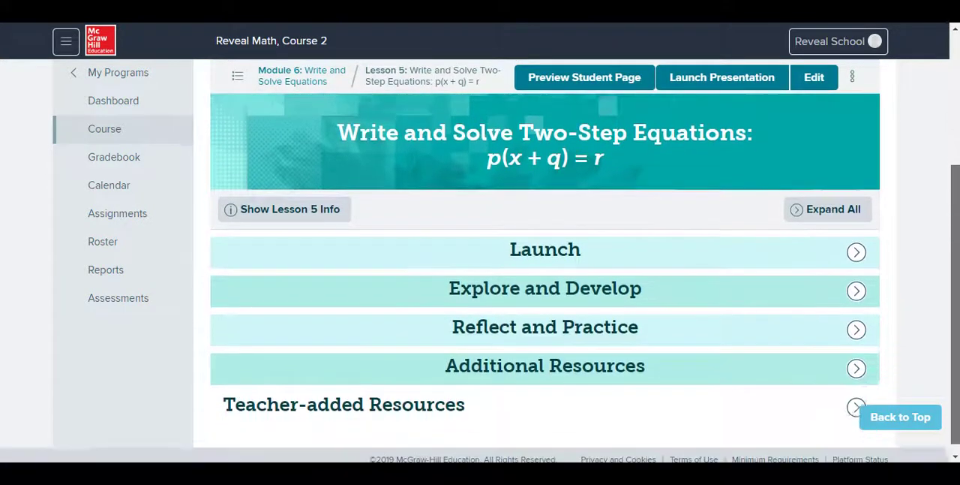
pyautogui.click(546, 288)
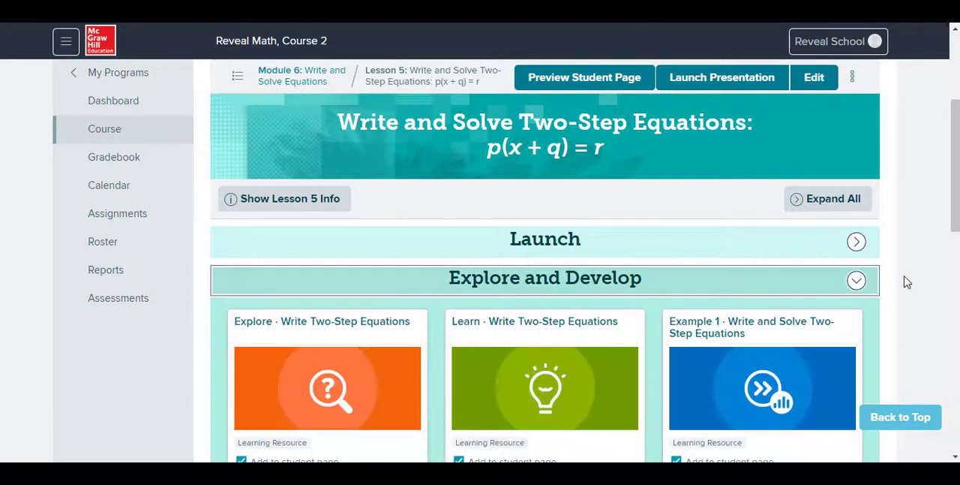
pyautogui.scroll(-3)
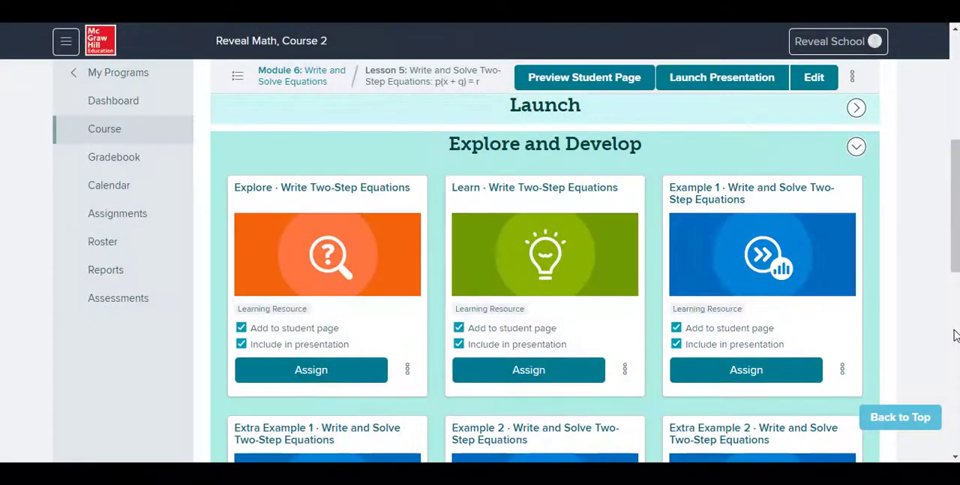
pyautogui.scroll(-3)
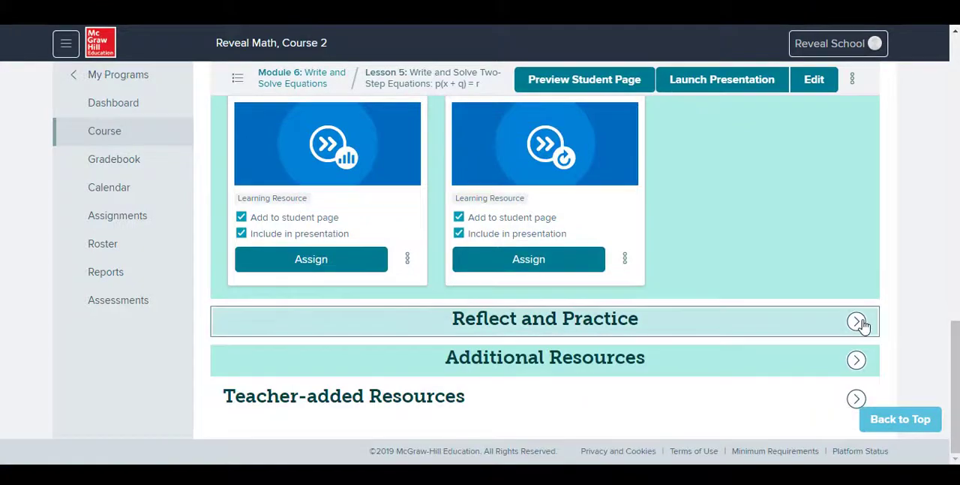
pyautogui.click(855, 321)
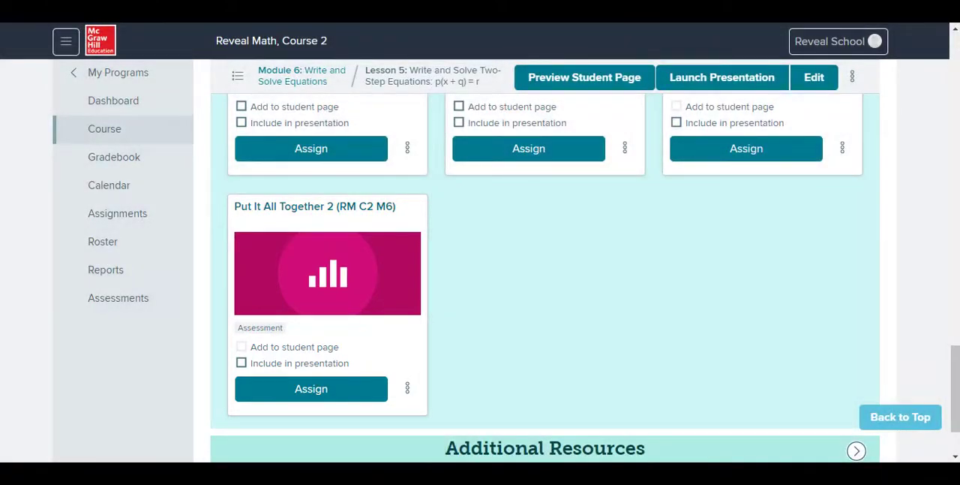
# Step: Go to Assessments and show the Practice Bank (RM C2 M03) with its ten assessments
pyautogui.click(117, 297)
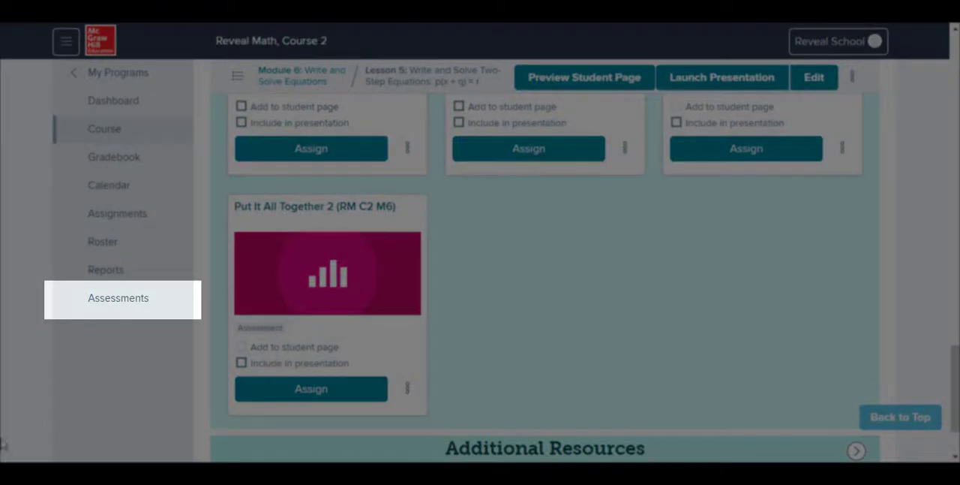
pyautogui.moveTo(123, 305)
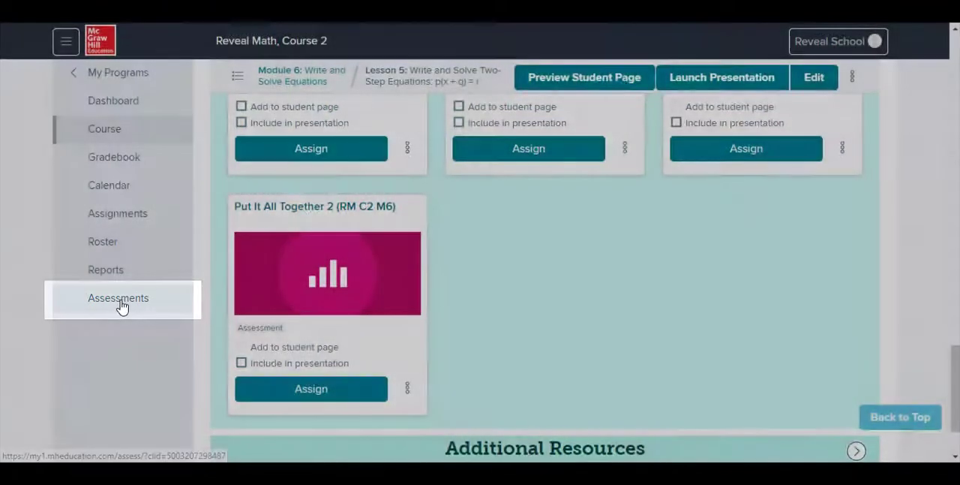
pyautogui.click(117, 297)
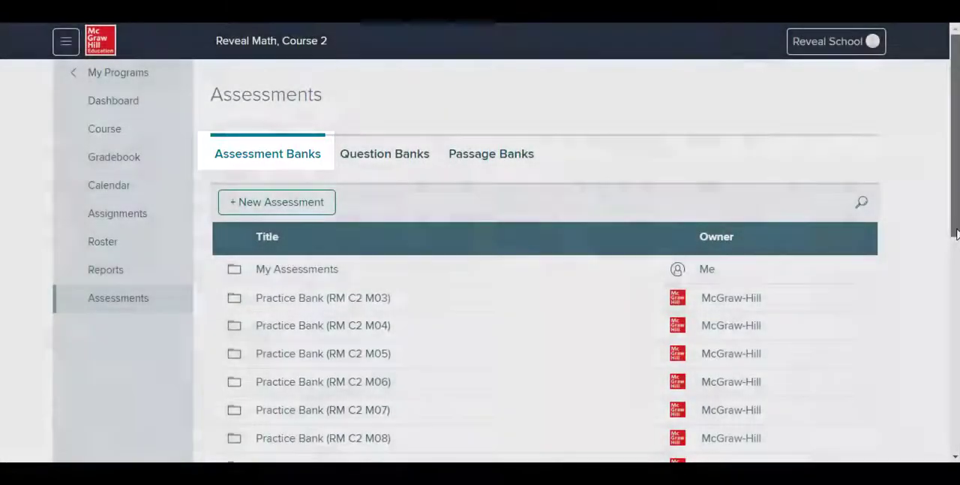
pyautogui.scroll(-3)
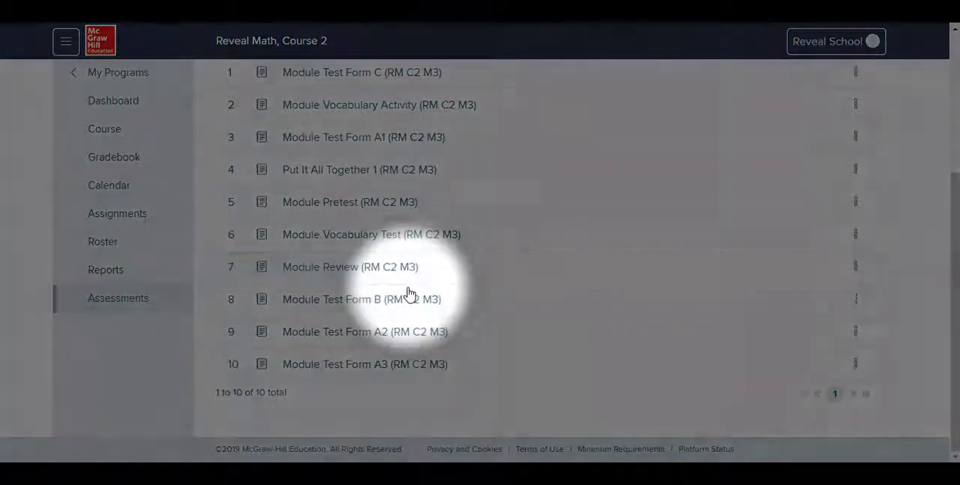
pyautogui.click(373, 234)
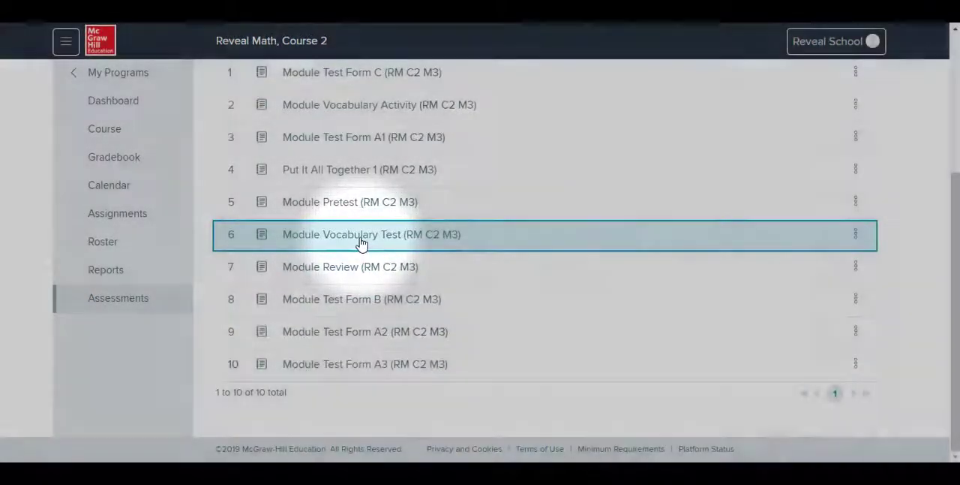
# Step: Edit the Module Vocabulary Test (RM C2 M3), listing 10 questions worth 10 points, and show a question's options
pyautogui.click(372, 234)
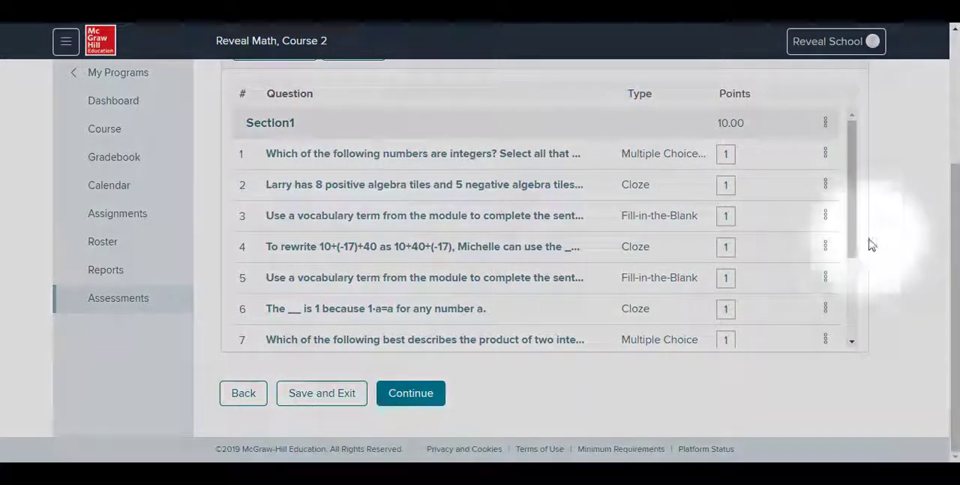
pyautogui.click(826, 216)
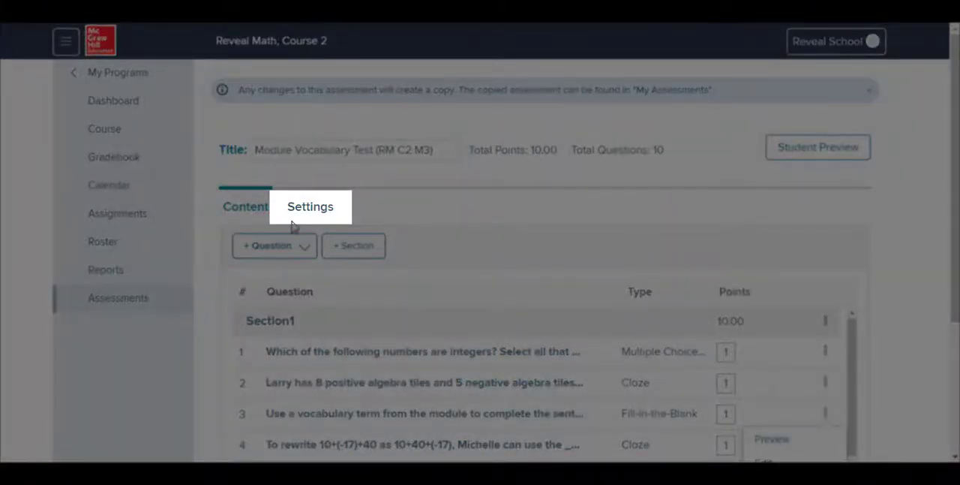
# Step: Review the test's Student Tools and Display Options settings, then Save and Exit to the banks
pyautogui.click(309, 207)
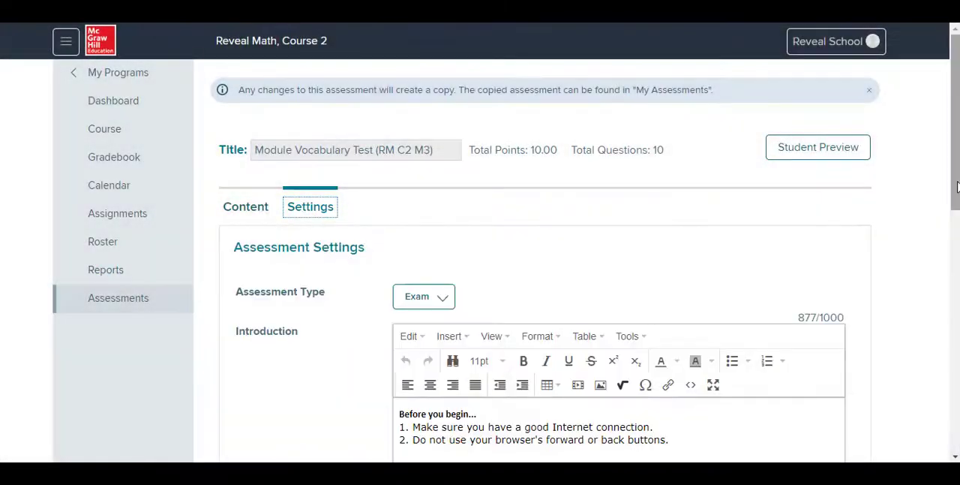
pyautogui.scroll(-3)
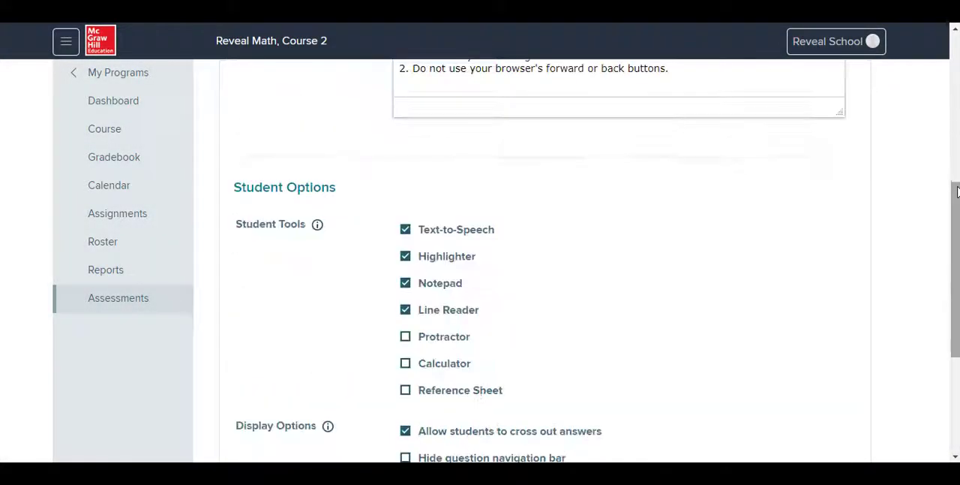
pyautogui.scroll(-3)
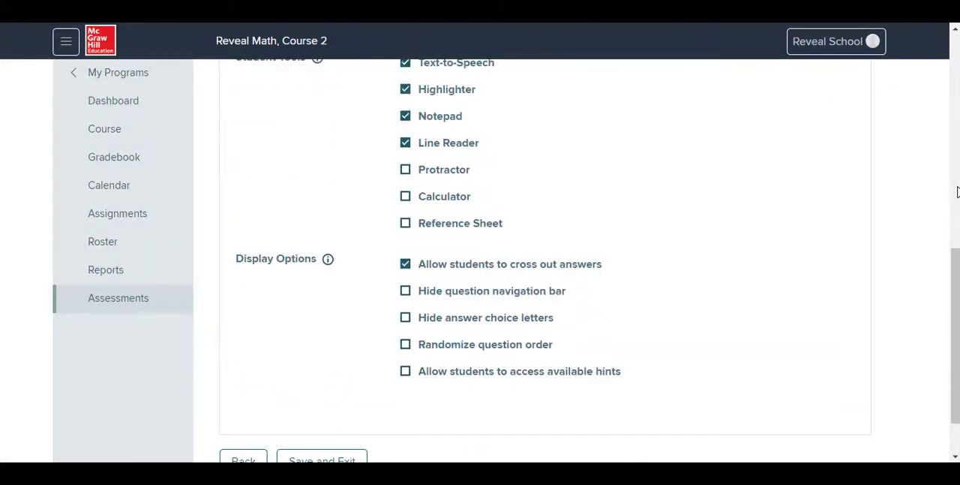
pyautogui.scroll(-3)
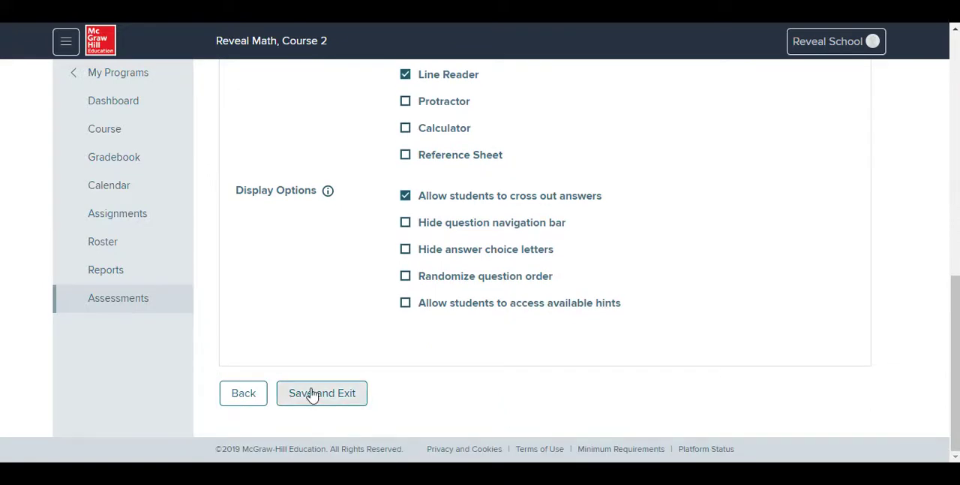
pyautogui.click(321, 393)
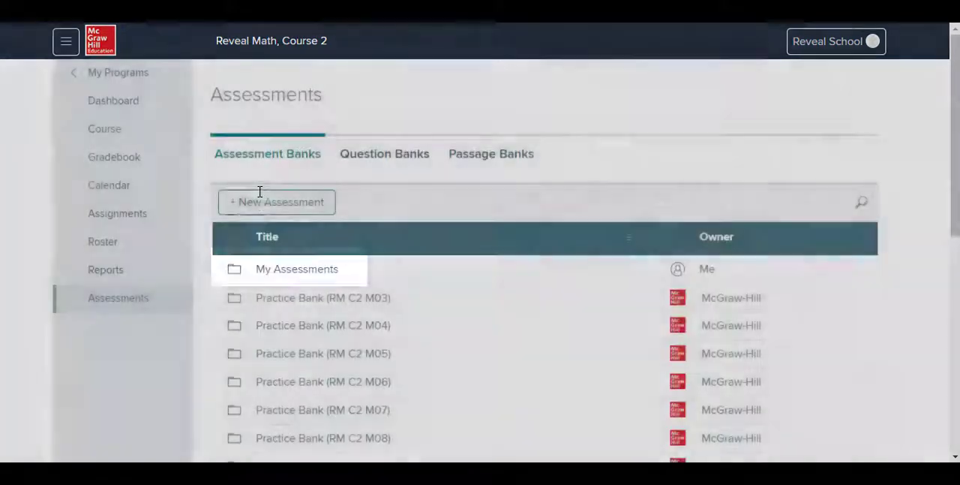
pyautogui.moveTo(281, 273)
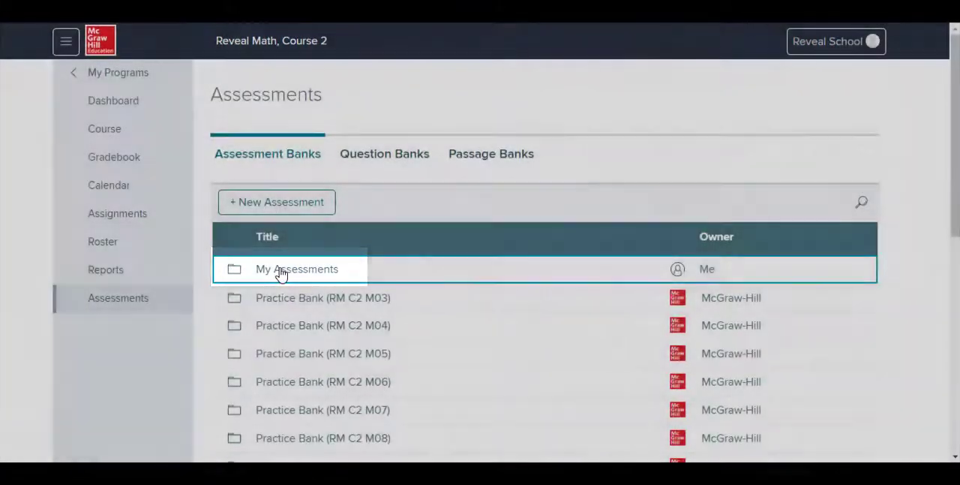
# Step: Show My Assessments' six saved tests and the actions for Put It All Together 2
pyautogui.click(298, 269)
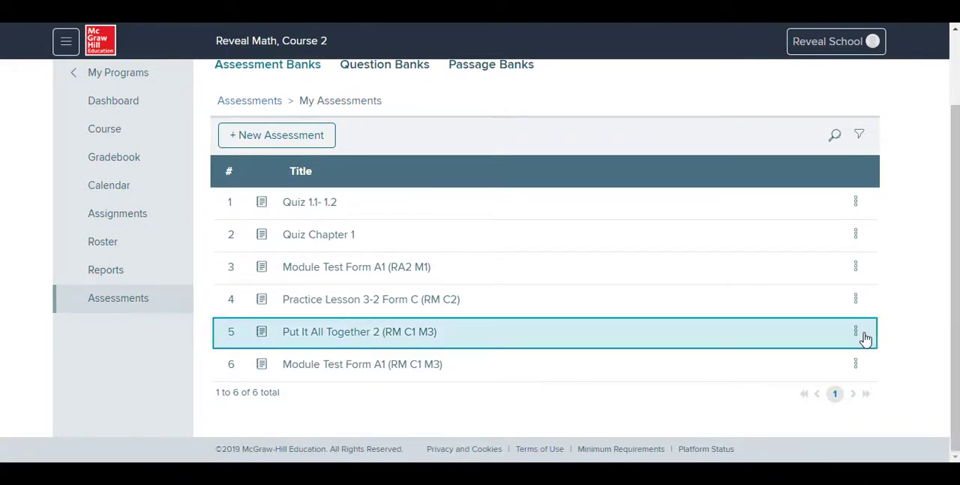
pyautogui.click(852, 331)
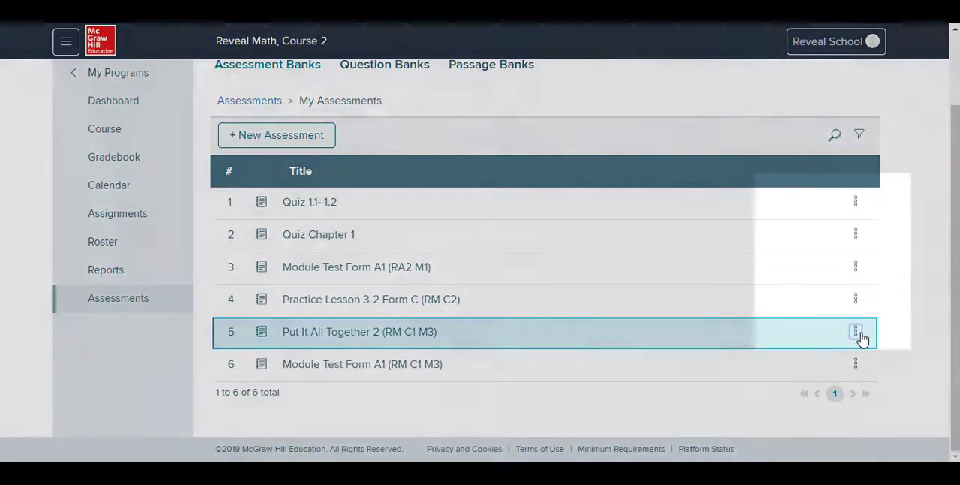
pyautogui.click(854, 330)
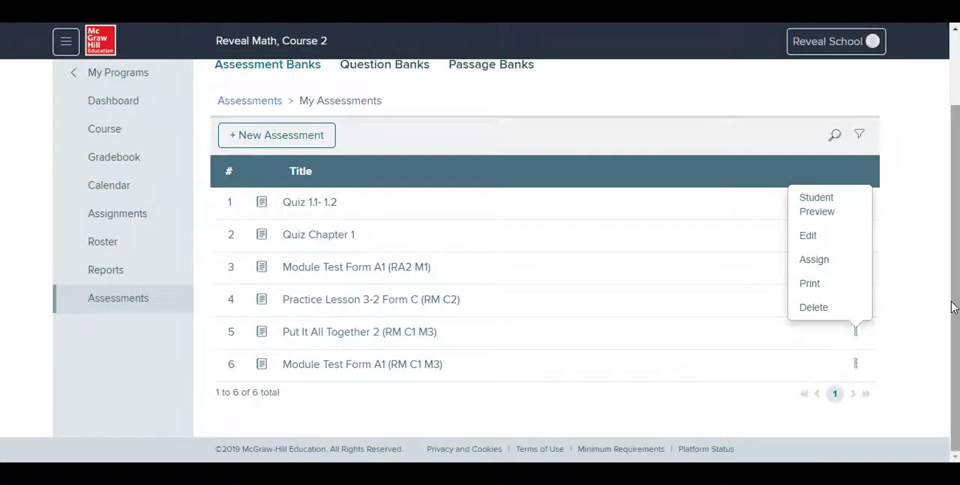
# Step: View the Question Banks and then the Passage Banks
pyautogui.click(384, 63)
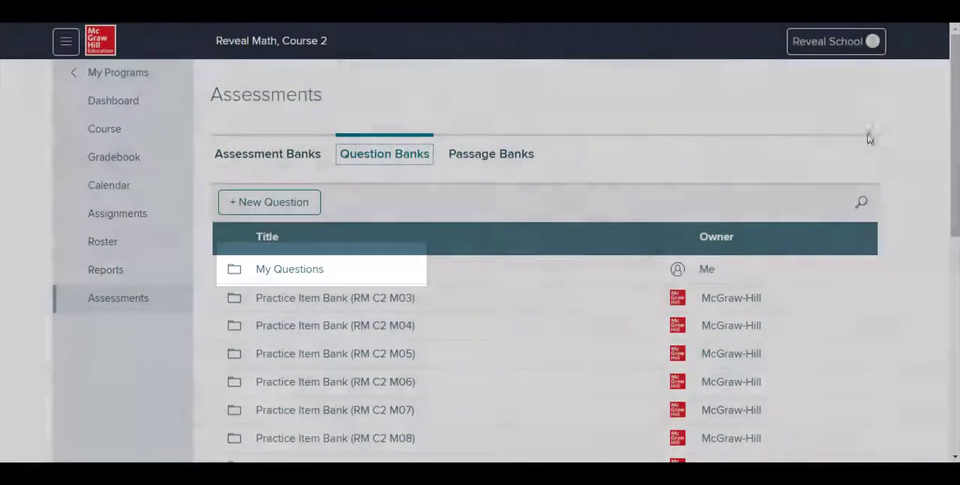
pyautogui.click(490, 153)
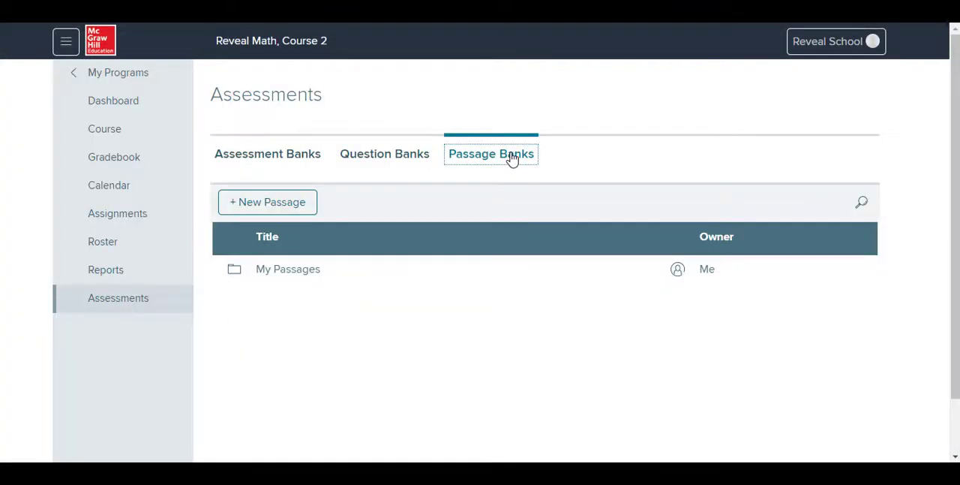